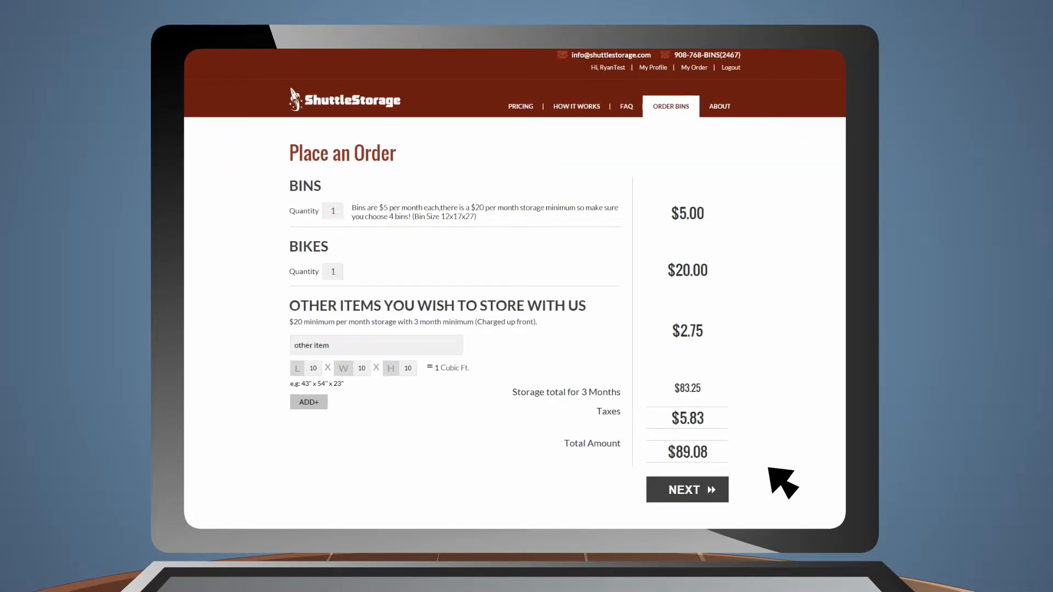
# - Continue to delivery details, choosing the weekday 08:00–10:30 am slot and doorman Yes
pyautogui.click(687, 490)
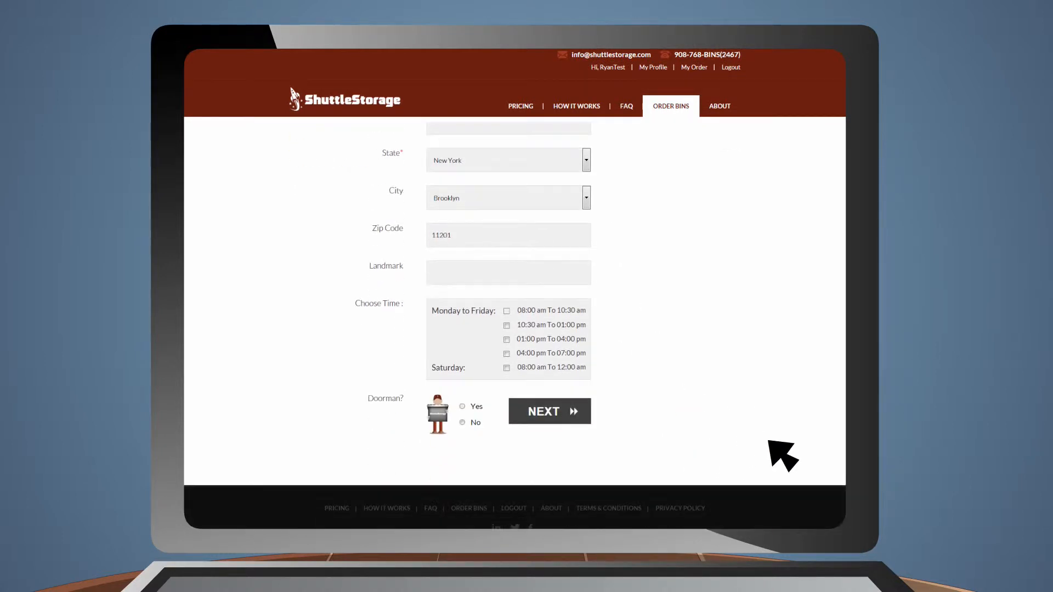
pyautogui.click(506, 302)
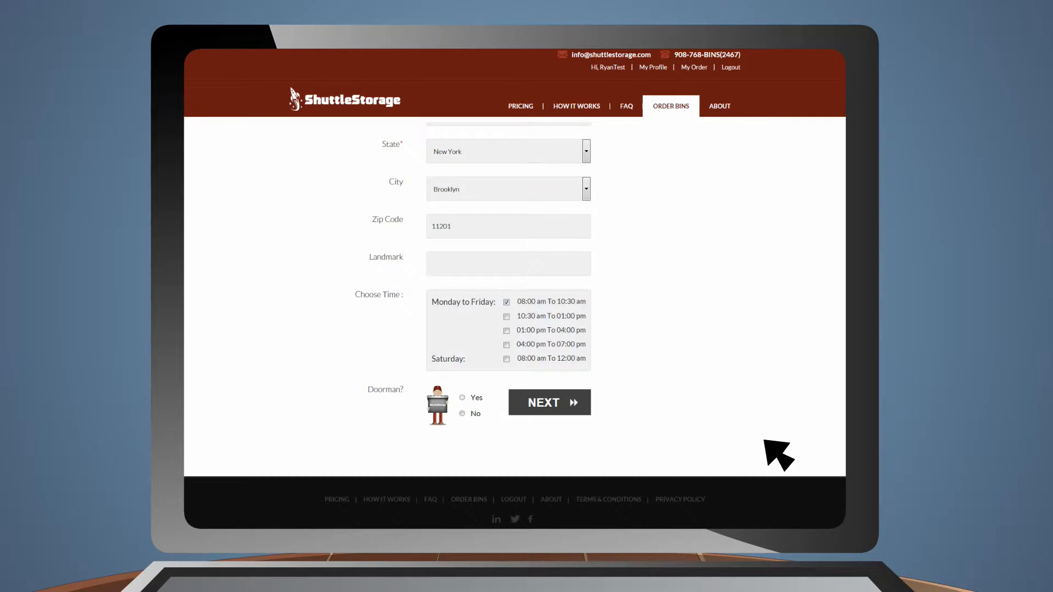
pyautogui.click(462, 397)
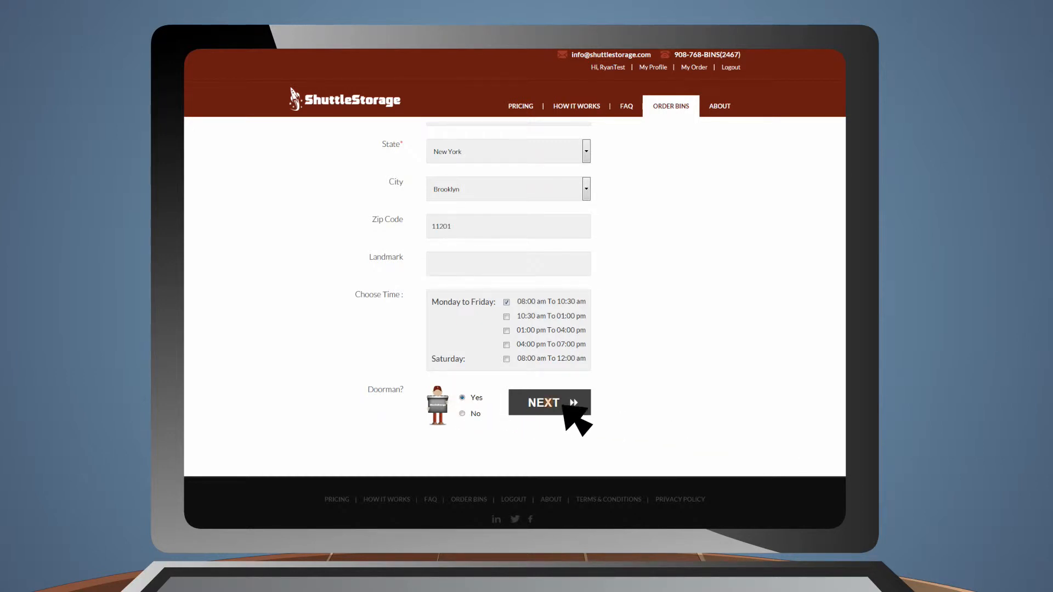
# - Submit delivery details and review the Order Summary with bin count, taxes and subtotal
pyautogui.click(550, 403)
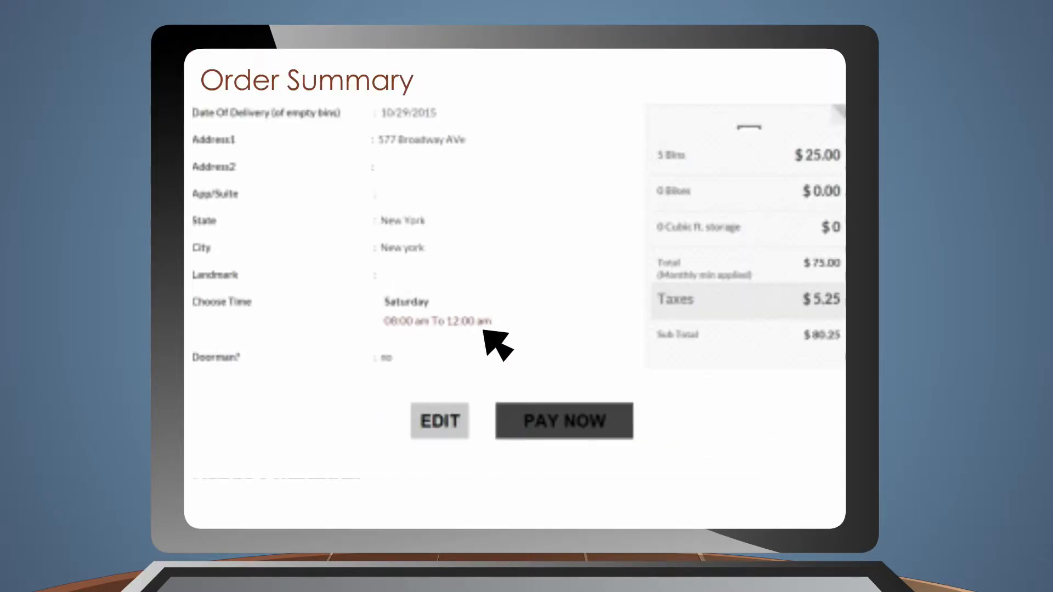
pyautogui.click(439, 421)
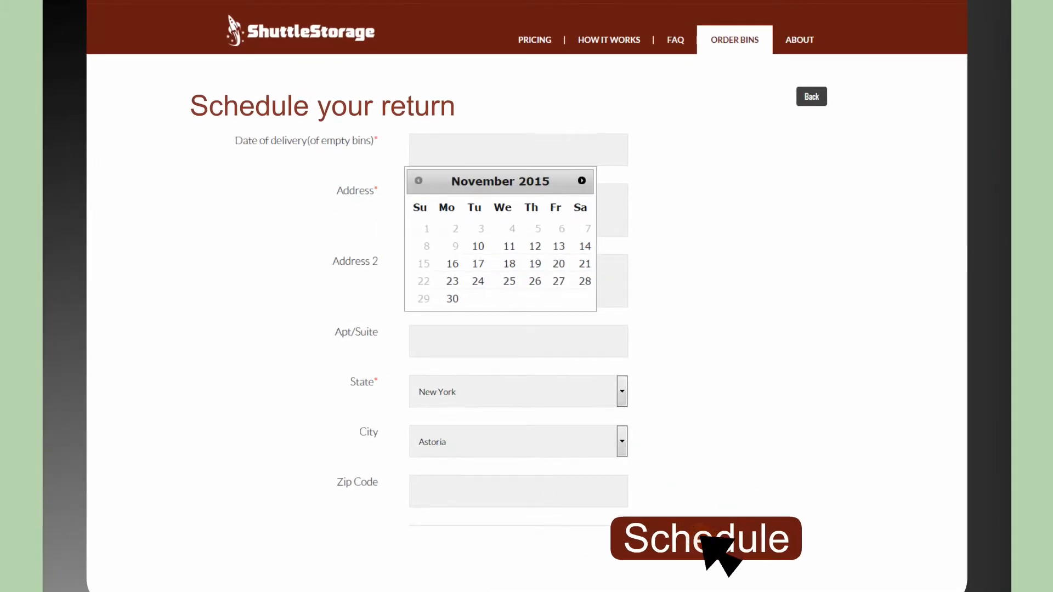
# - Move from the return-scheduling form to the stored items page showing the bin
pyautogui.click(707, 539)
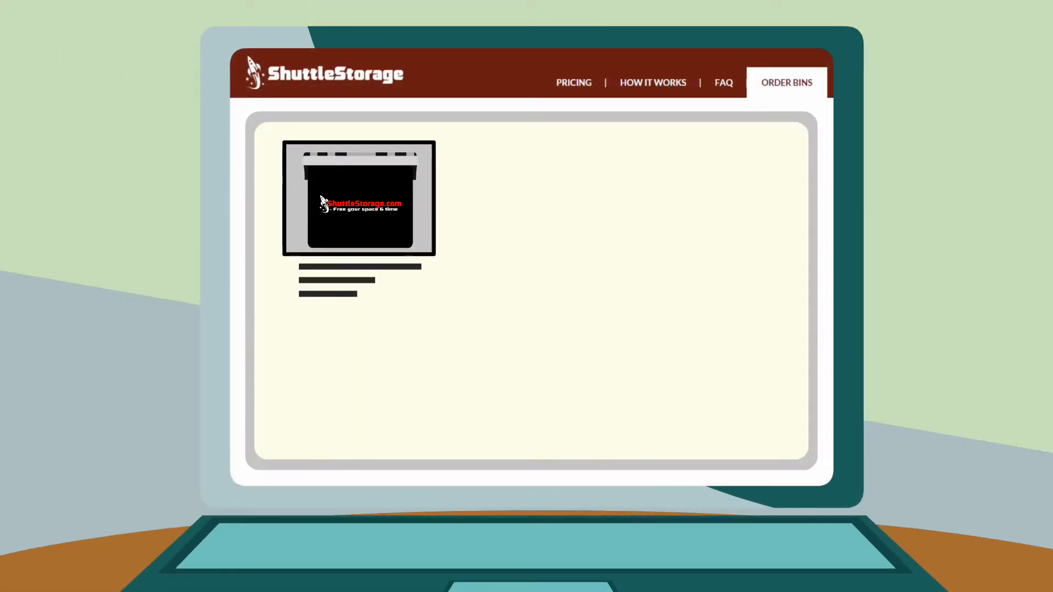